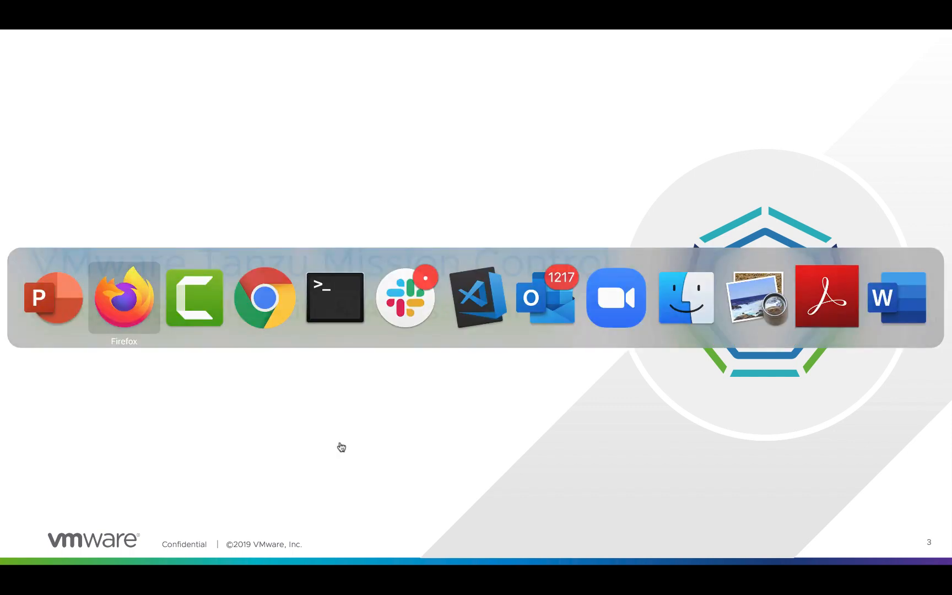
Switch to Octant and show the RBAC role bindings table for the default namespace
click(123, 297)
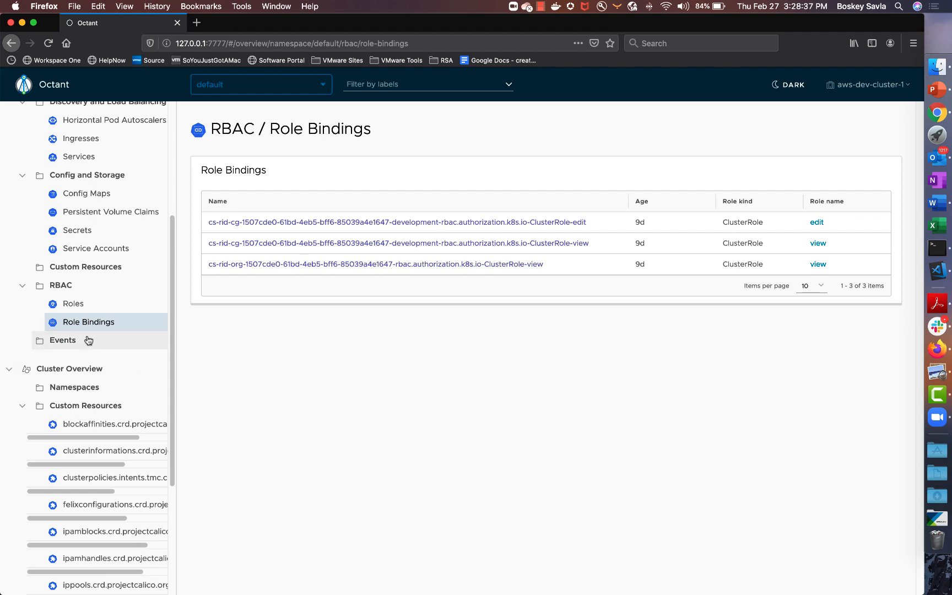
click(55, 110)
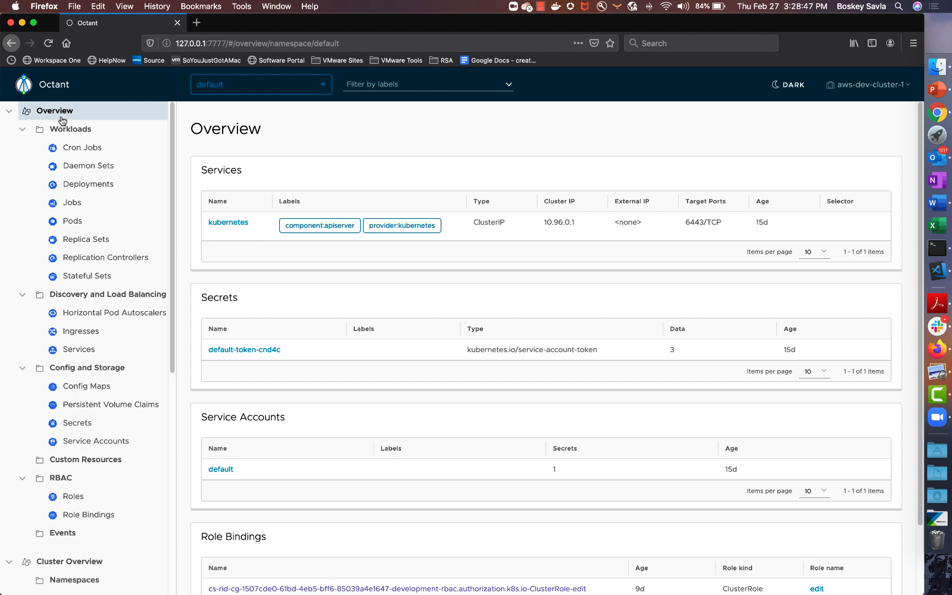
click(73, 496)
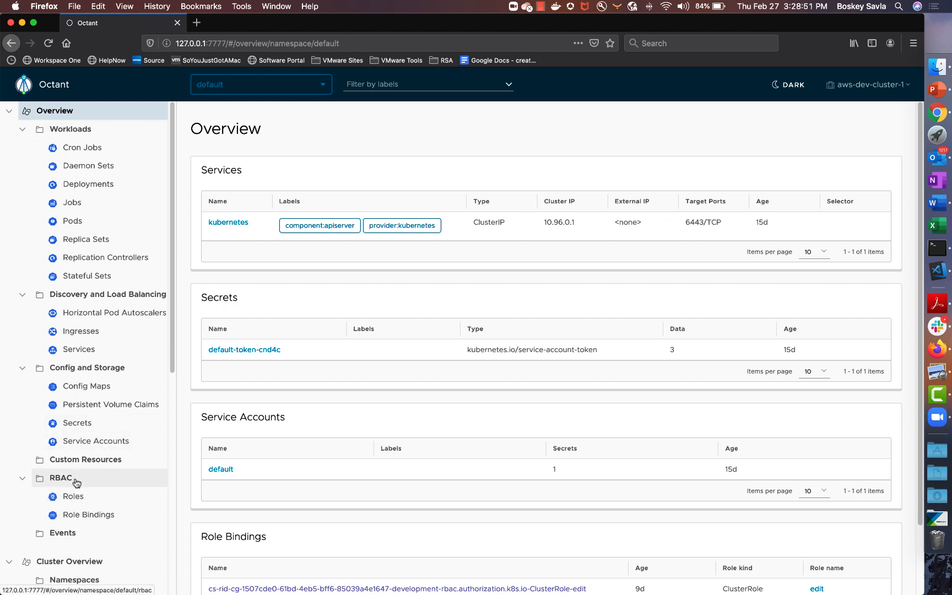
click(59, 478)
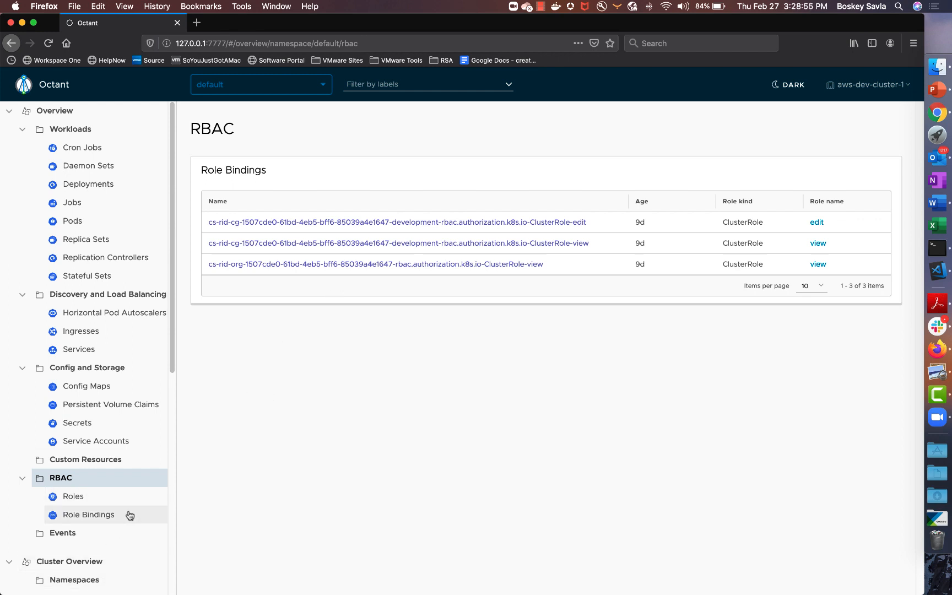
mouse_move(365, 270)
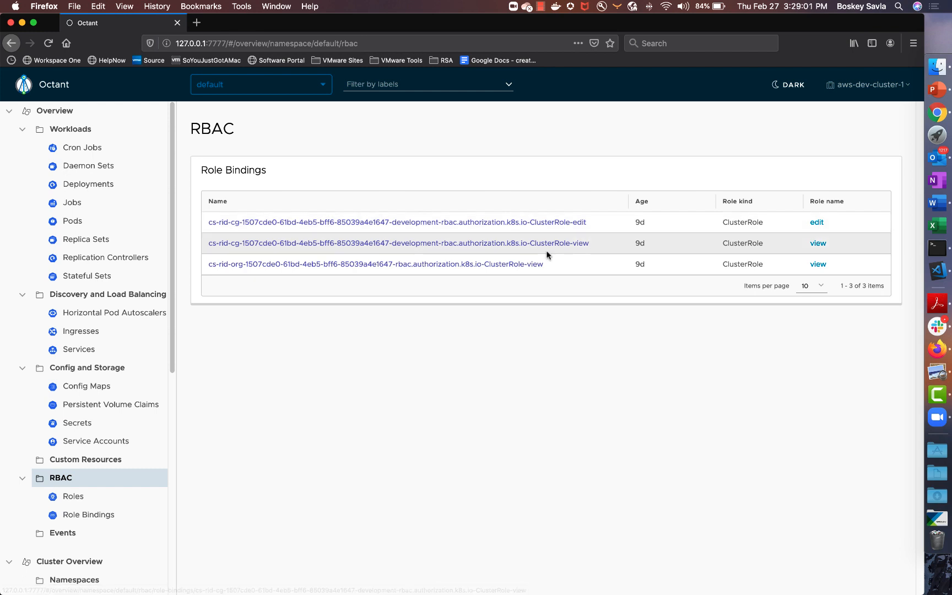
mouse_move(485, 369)
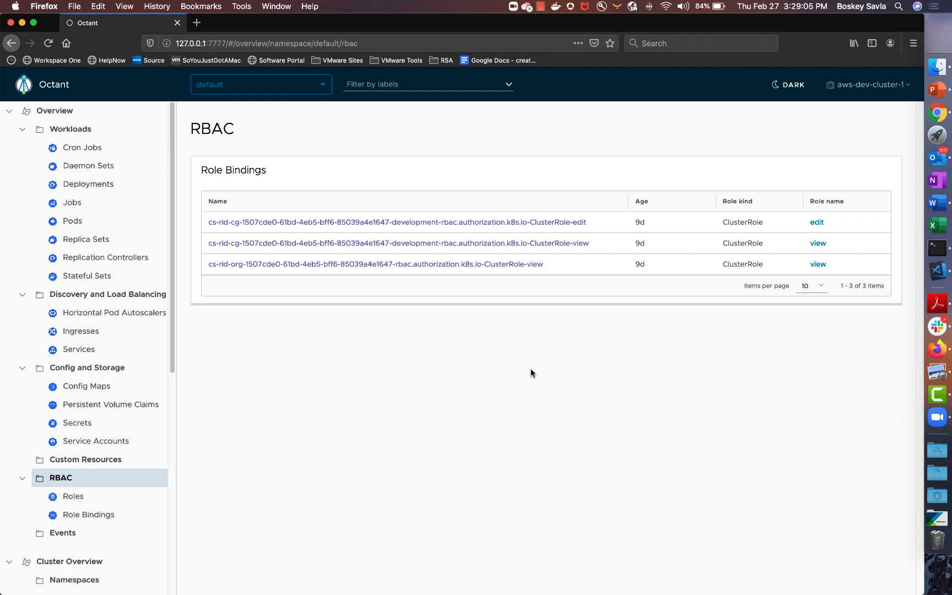
mouse_move(486, 328)
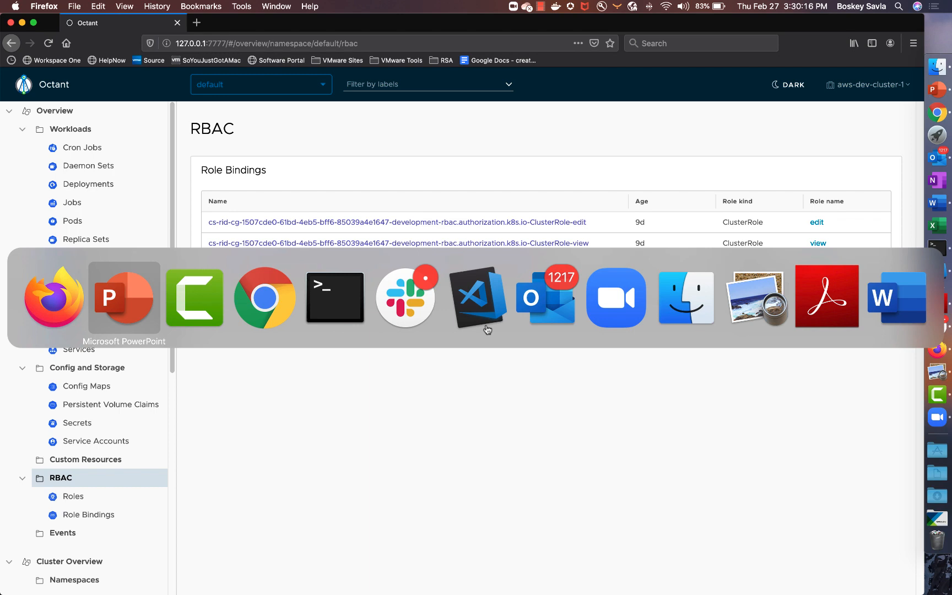
Review the full cluster list, then open the development cluster group with its four clusters
click(264, 297)
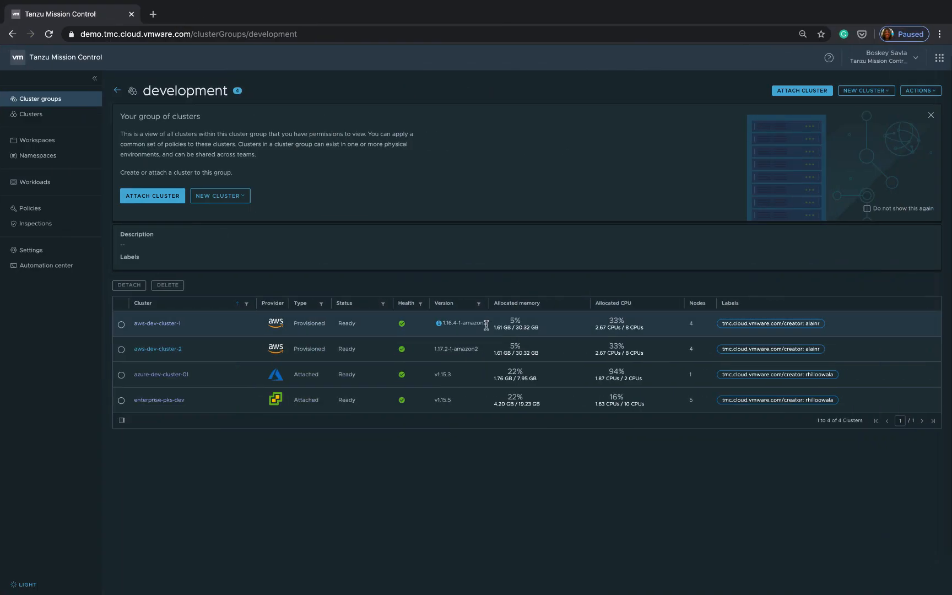
click(29, 115)
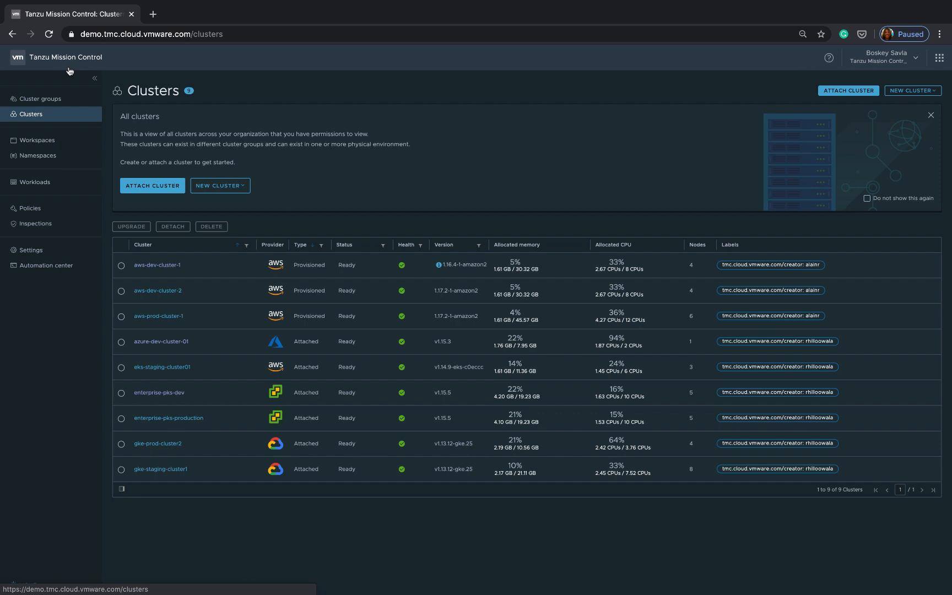
click(39, 99)
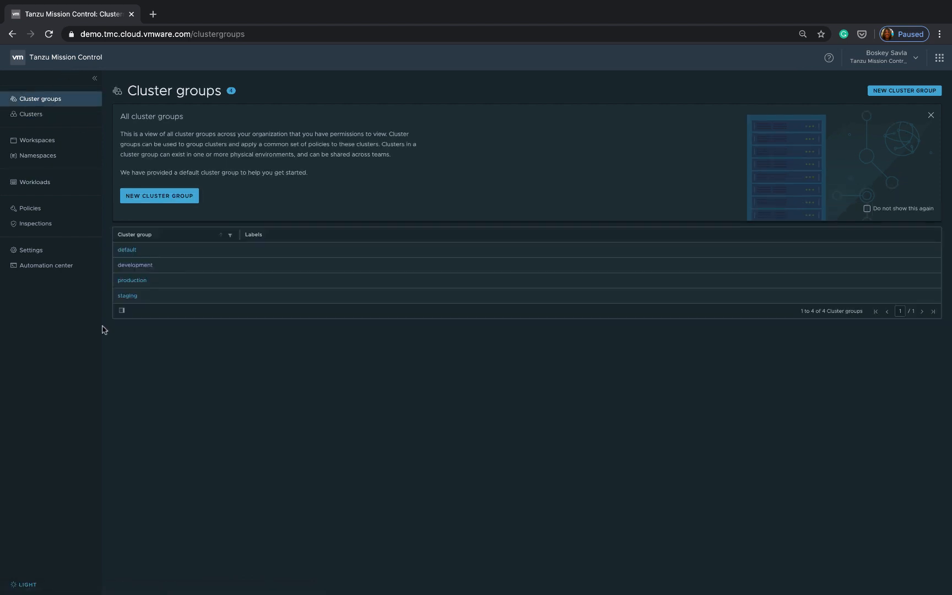
click(134, 264)
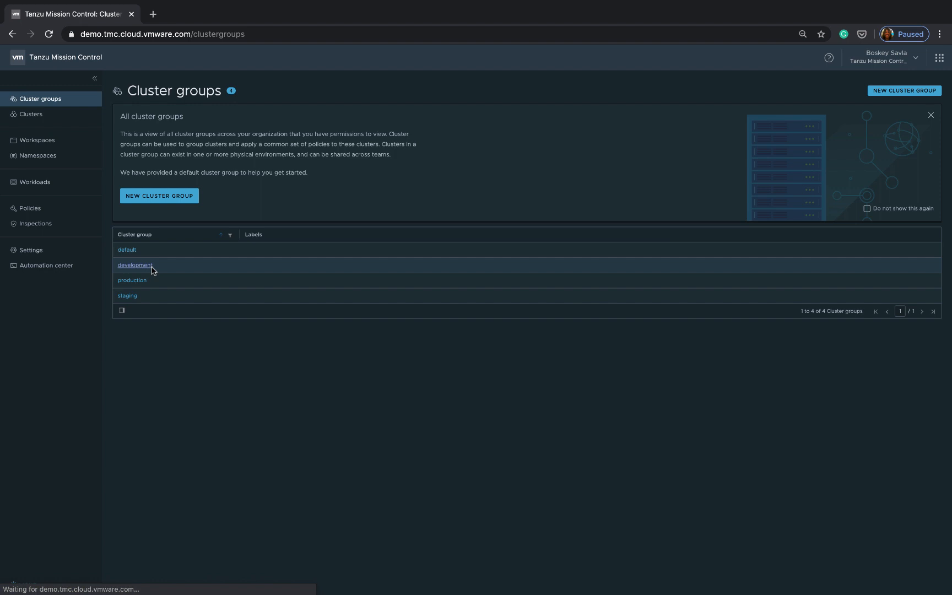
click(135, 265)
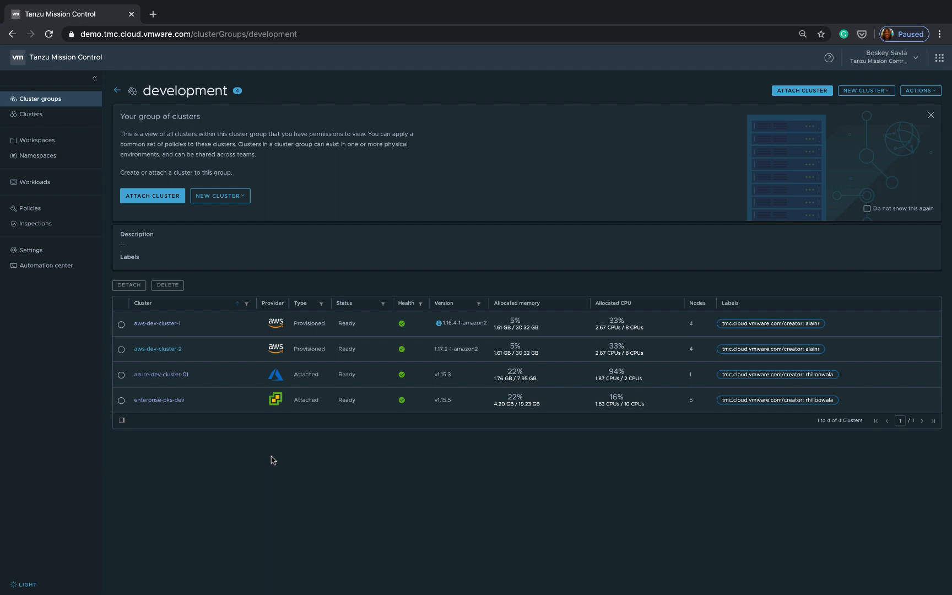
mouse_move(287, 379)
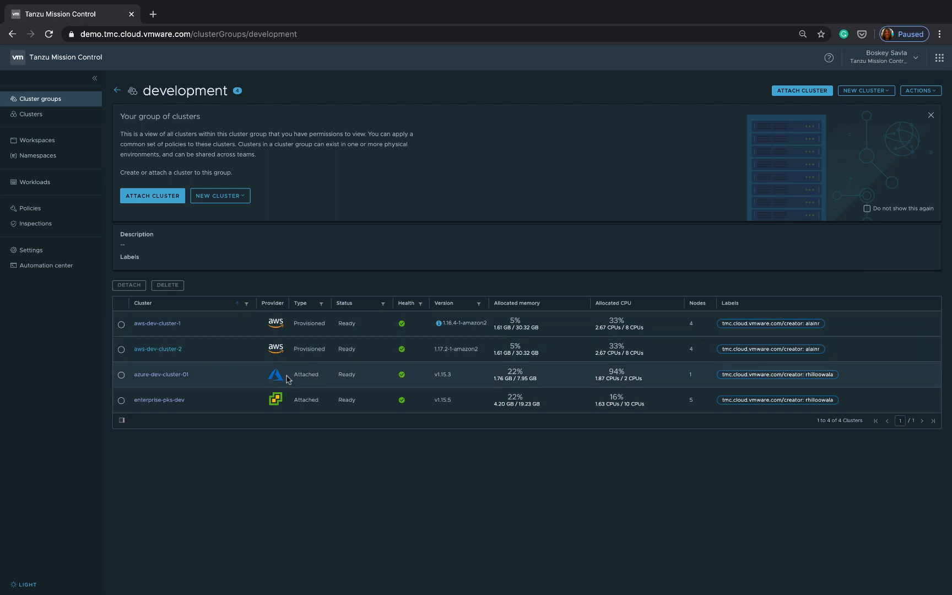
mouse_move(286, 400)
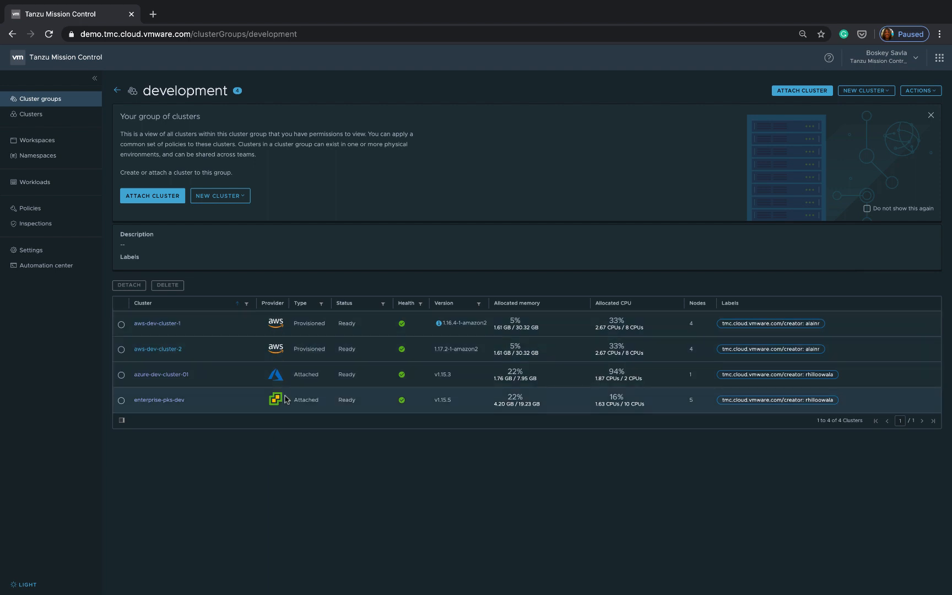
mouse_move(276, 400)
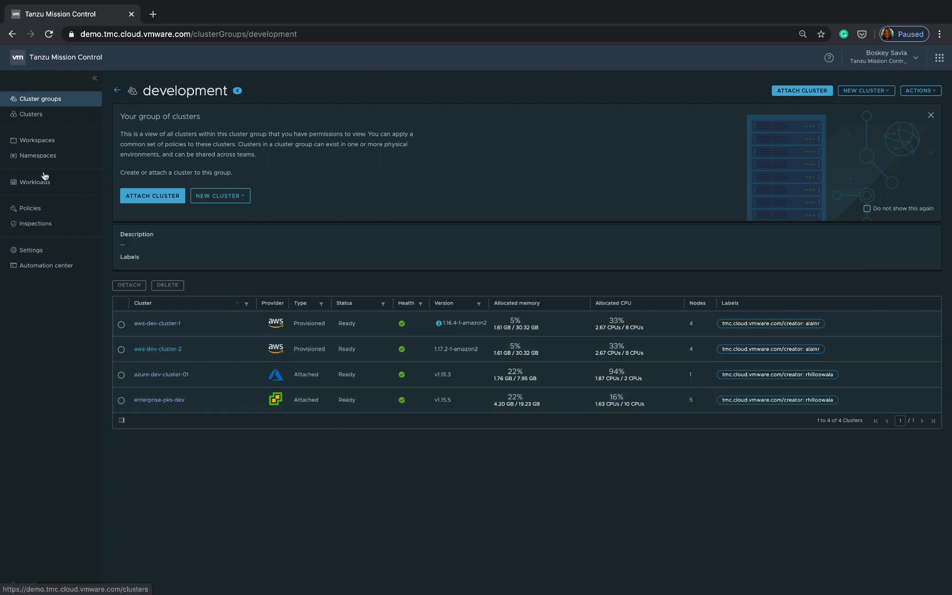
Navigate access policies to the development cluster group and start a new direct role binding
click(29, 207)
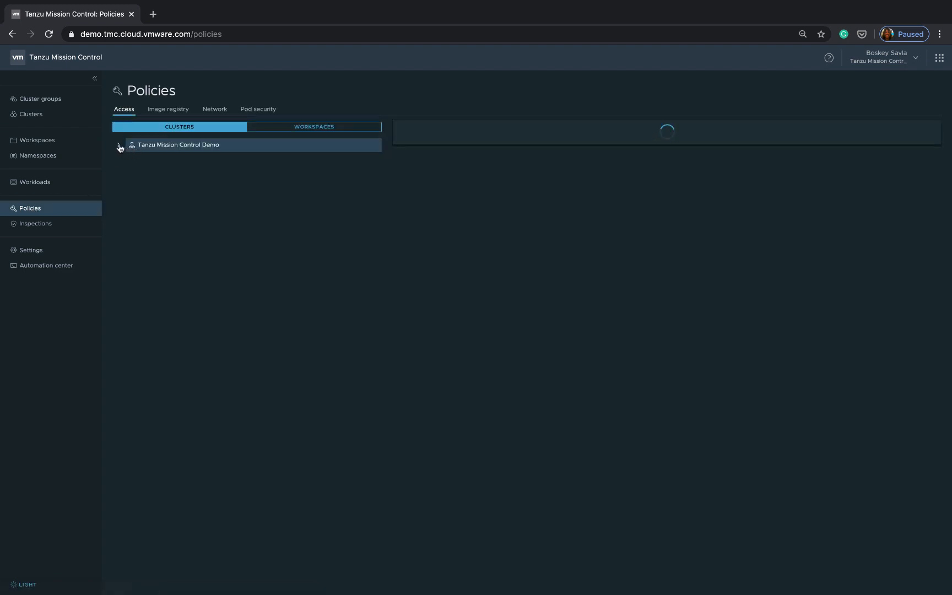
click(119, 144)
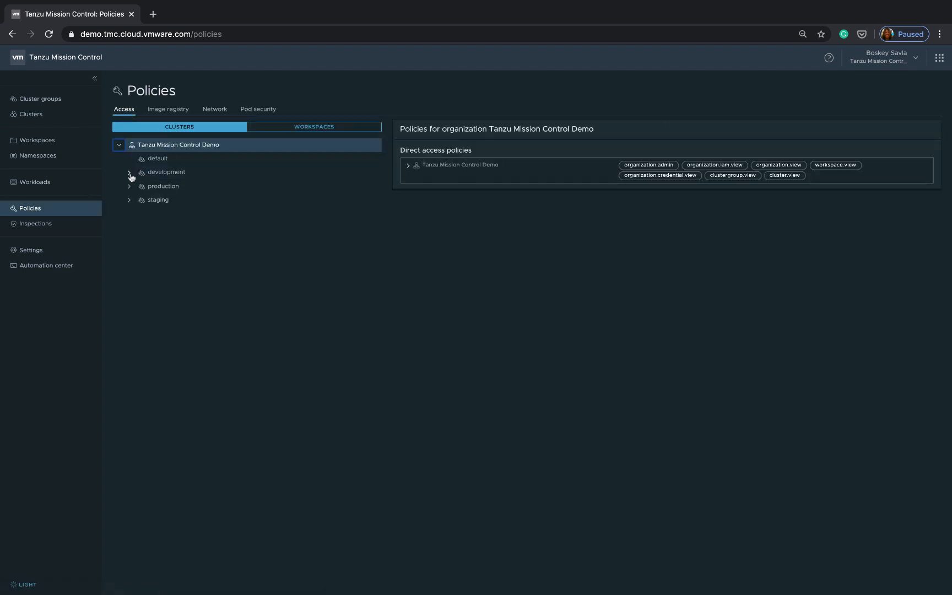
click(166, 171)
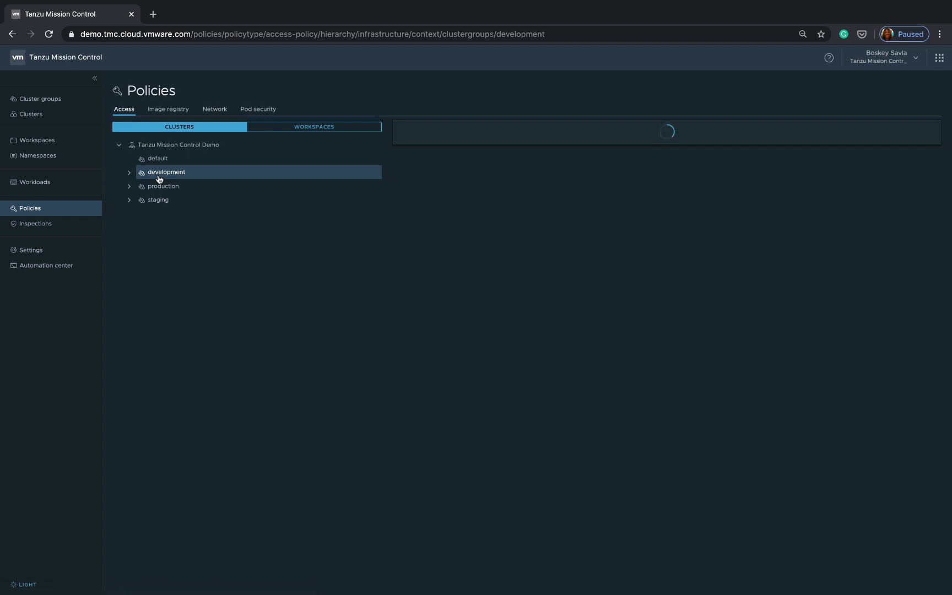
click(165, 172)
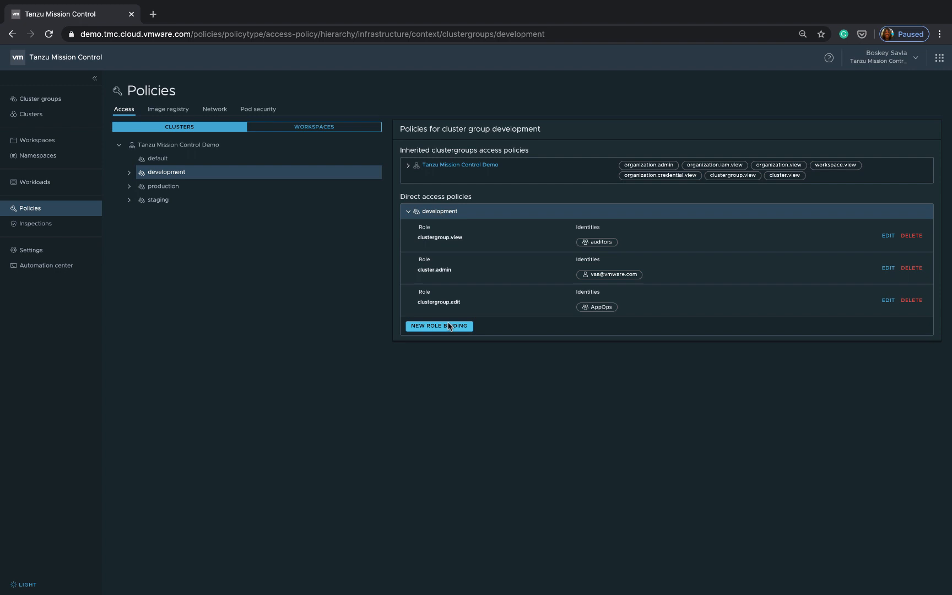
click(438, 326)
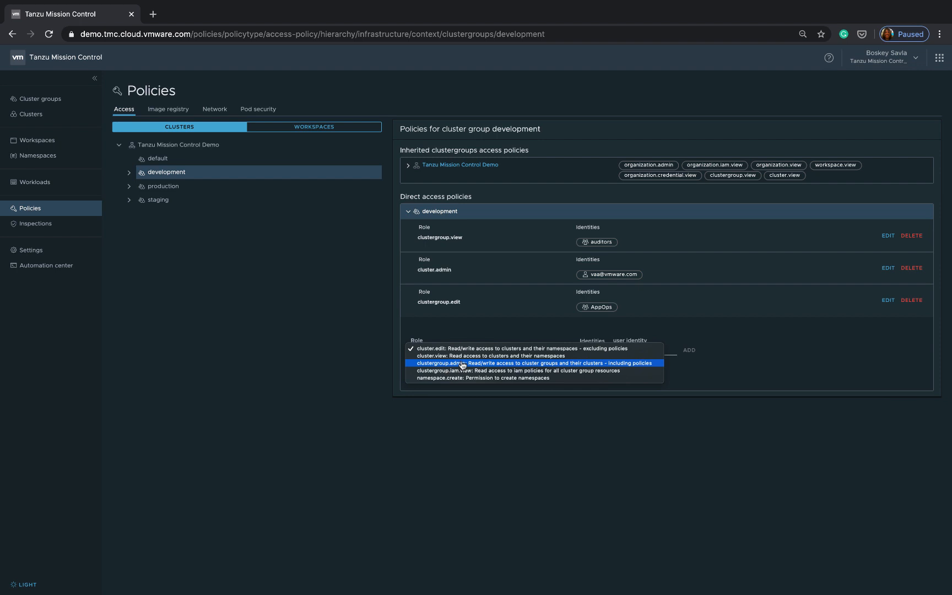
mouse_move(467, 355)
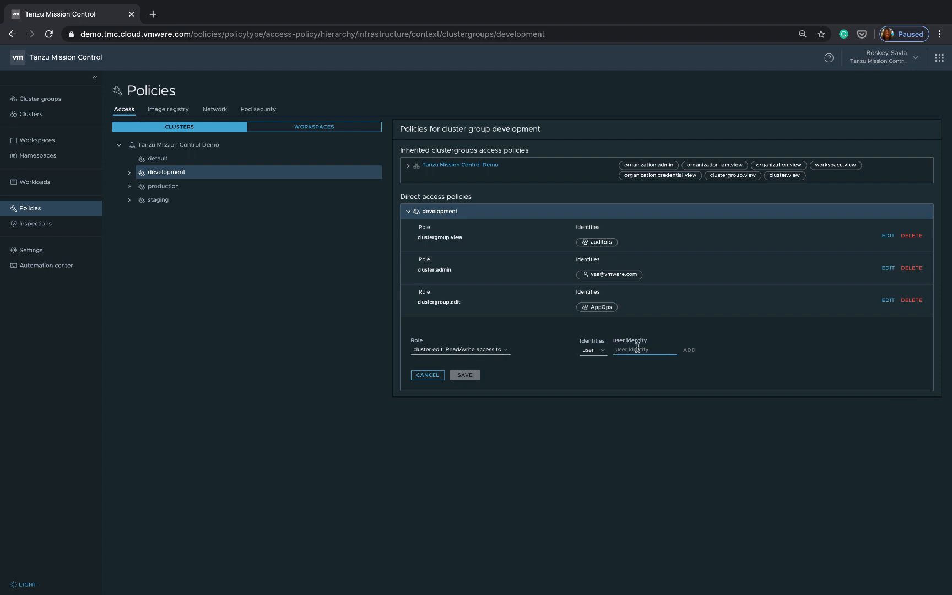
Add the developer's Gmail user identity with the cluster.edit role and save the policy
text(tanzu)
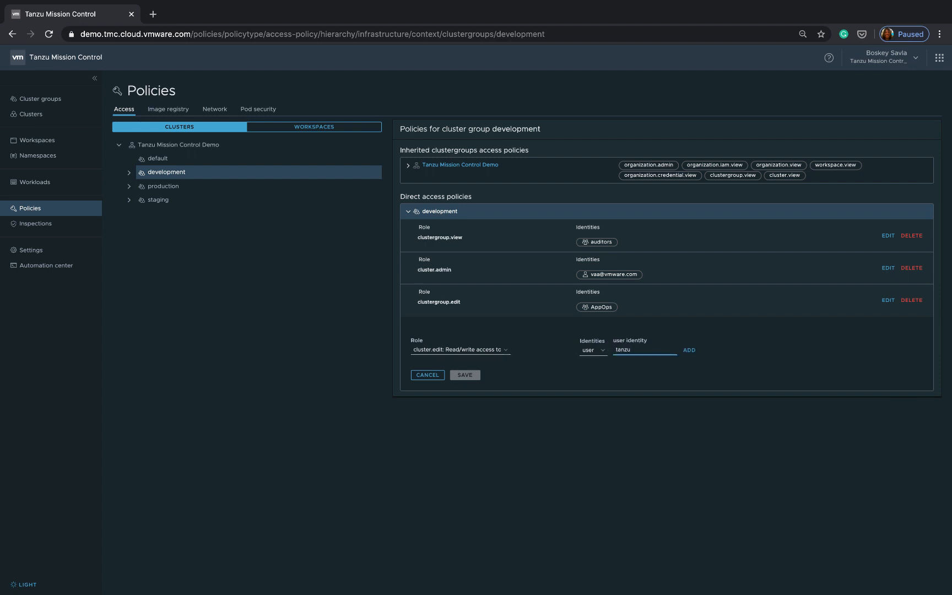
text(.dem)
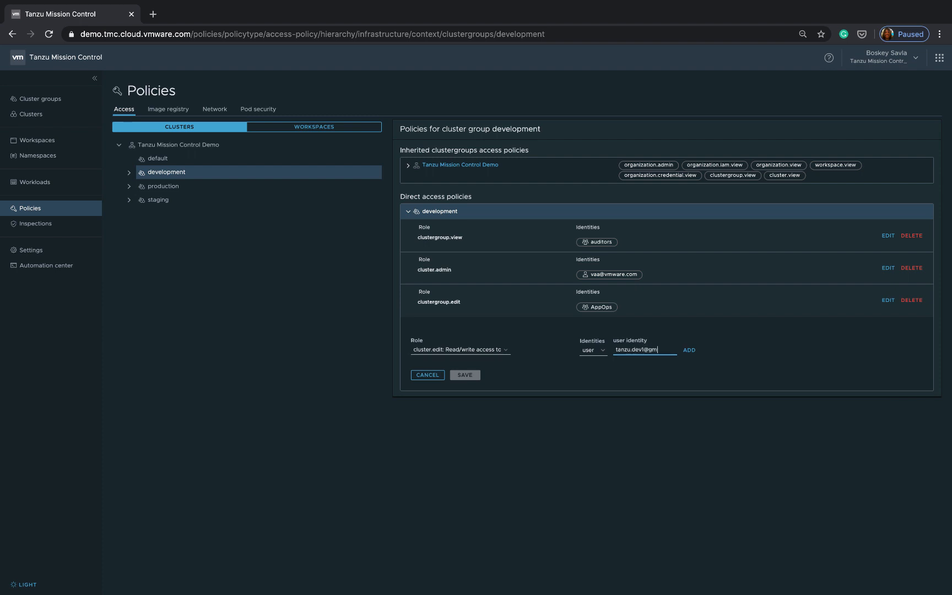
text(ail.com)
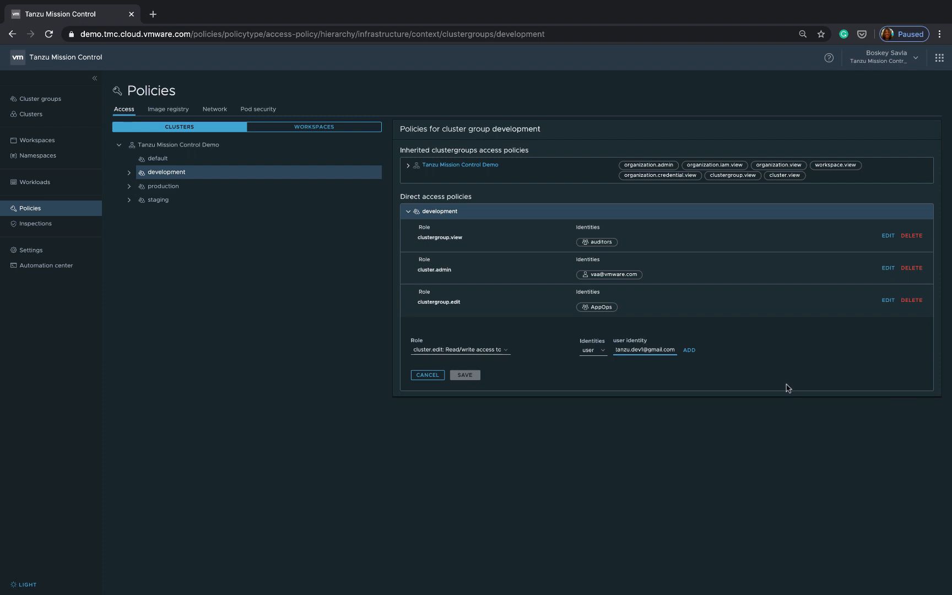
click(689, 349)
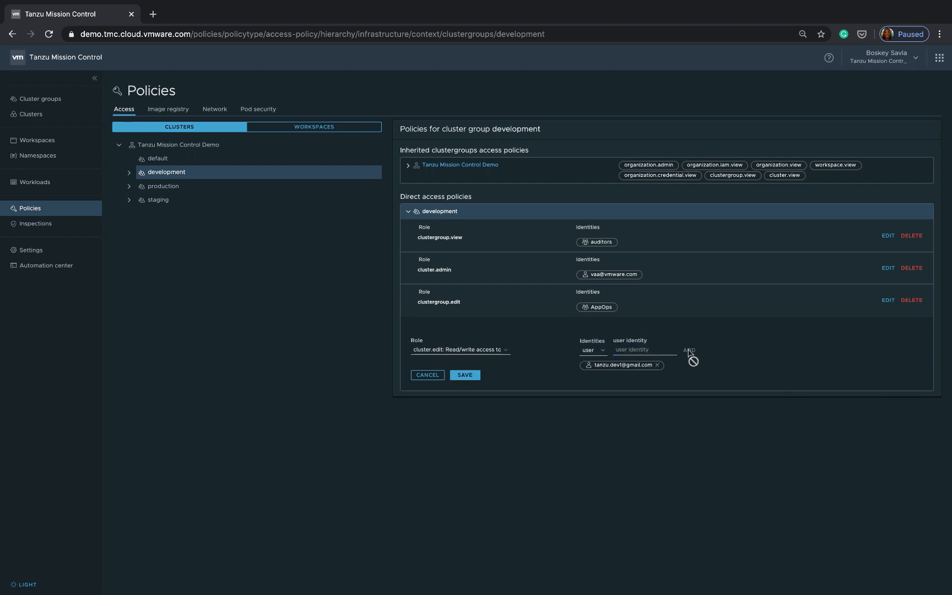
click(464, 375)
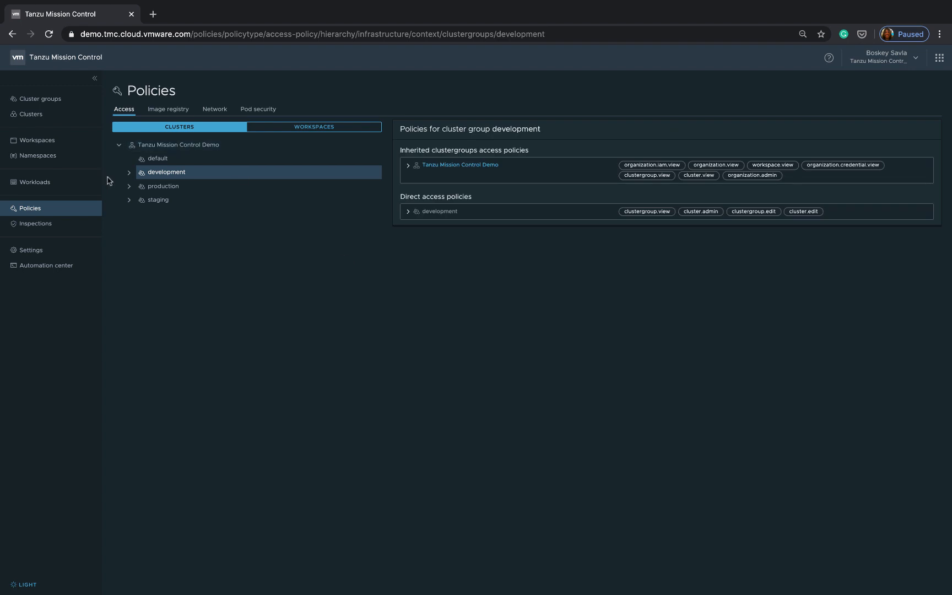
Expand the development group in the policy tree to list its four member clusters
click(129, 172)
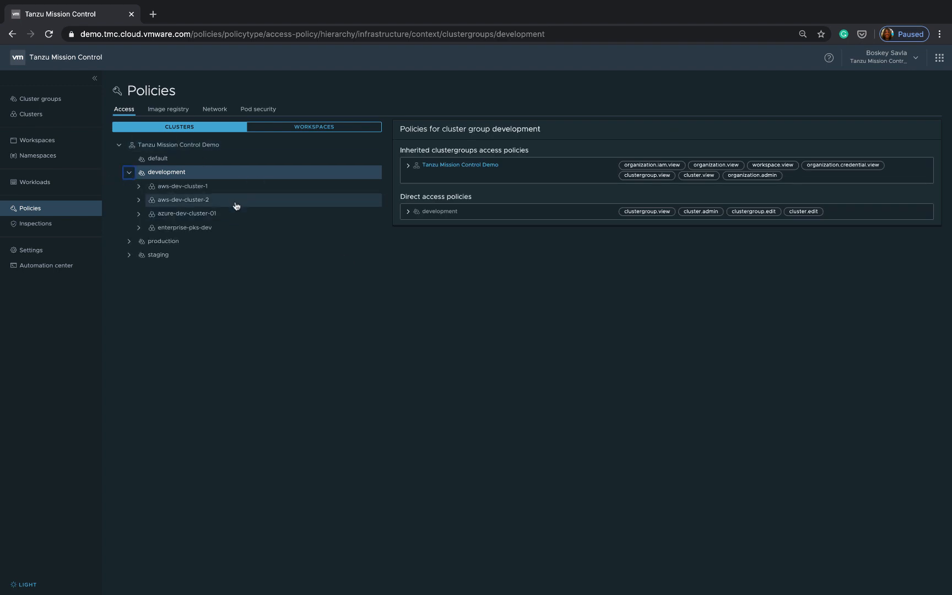
mouse_move(227, 199)
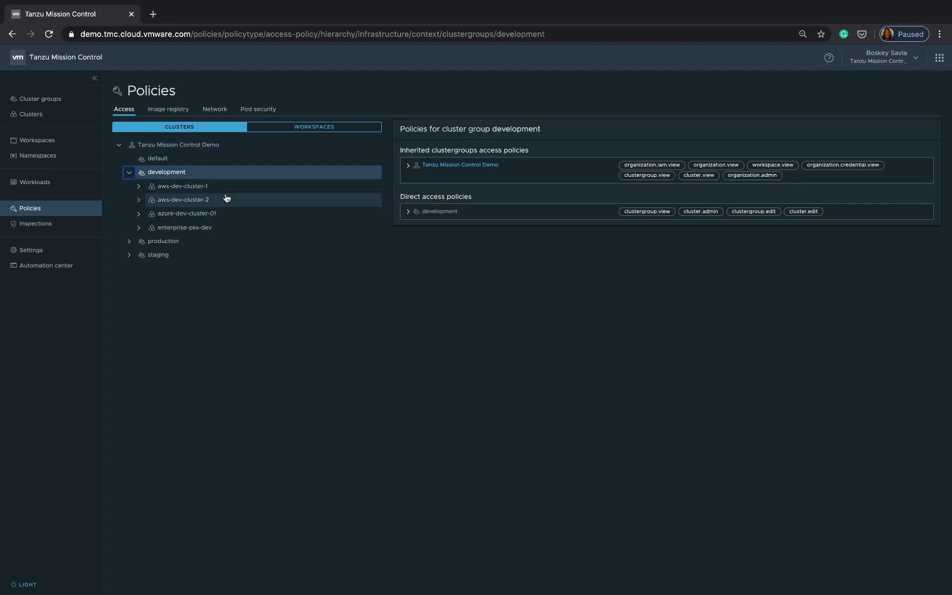
mouse_move(237, 193)
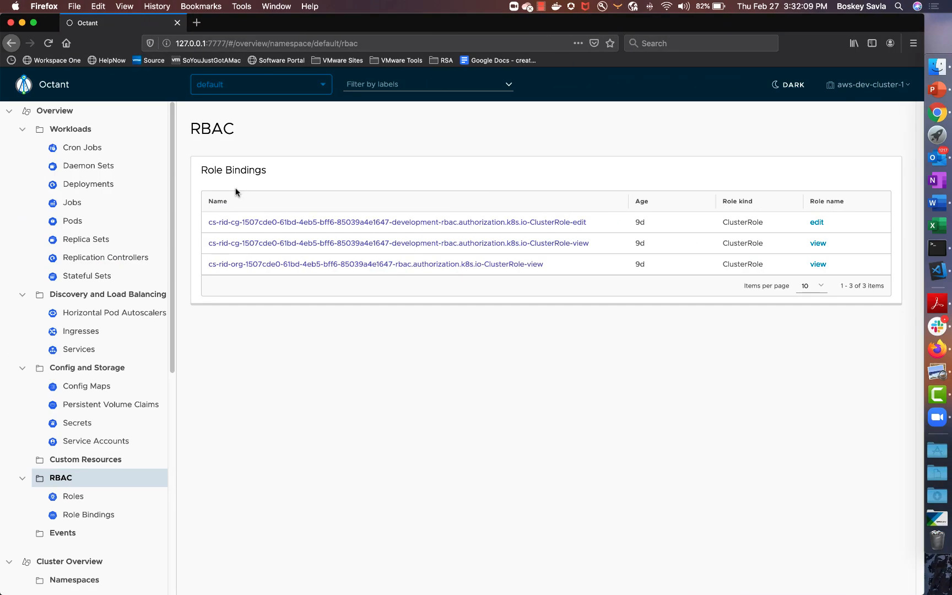
mouse_move(479, 98)
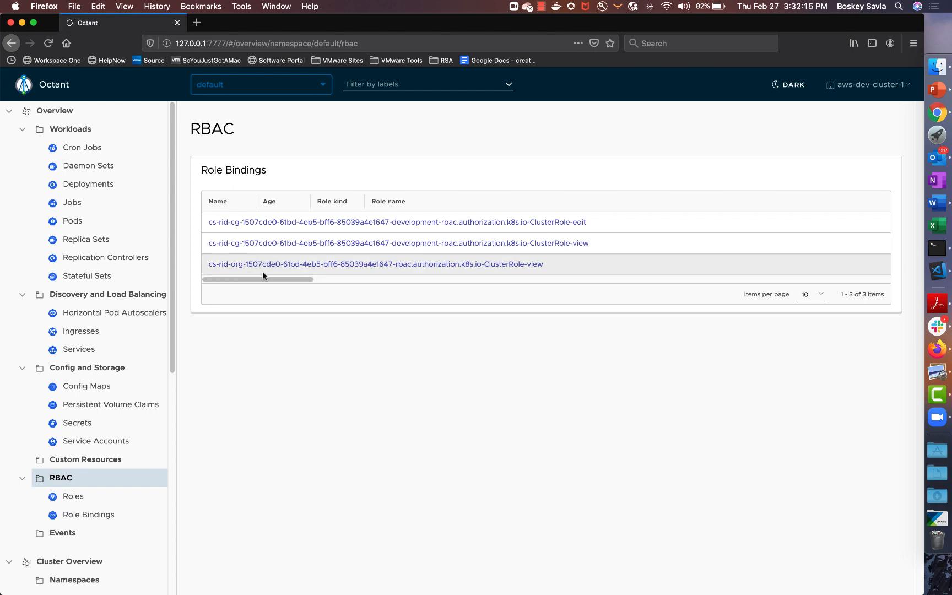
Inspect the development ClusterRole-edit binding's summary and subjects in Octant
click(396, 222)
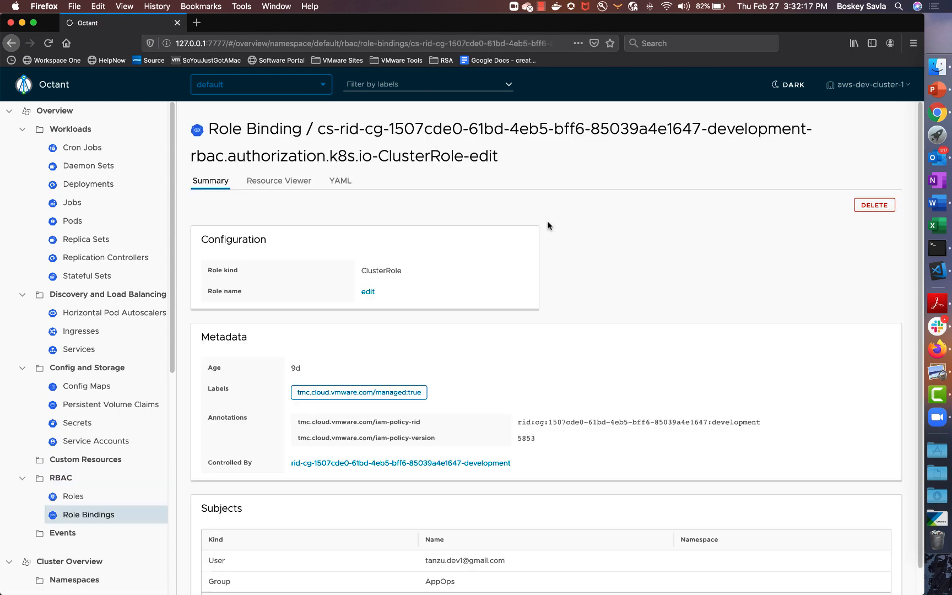
scroll(down, 3)
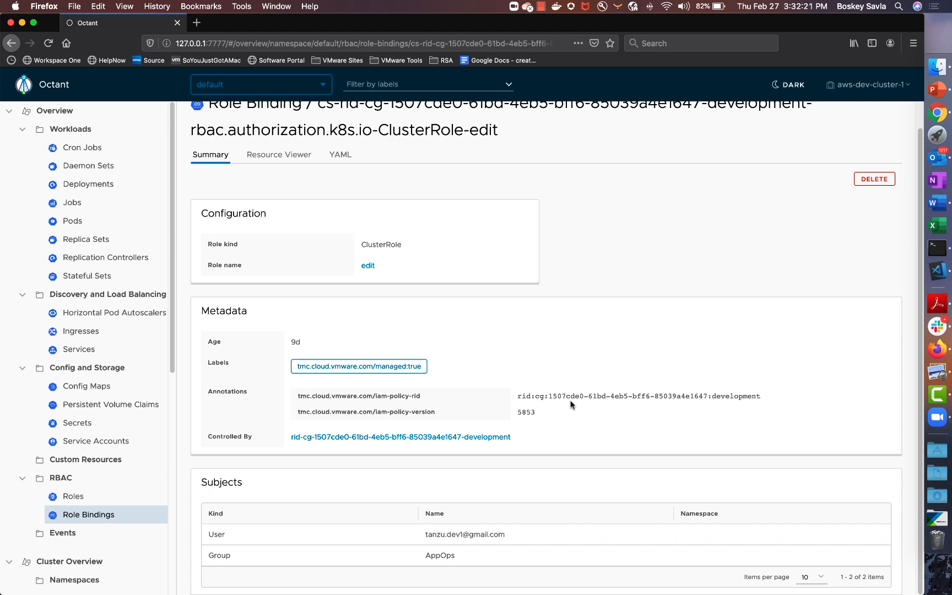
scroll(up, 3)
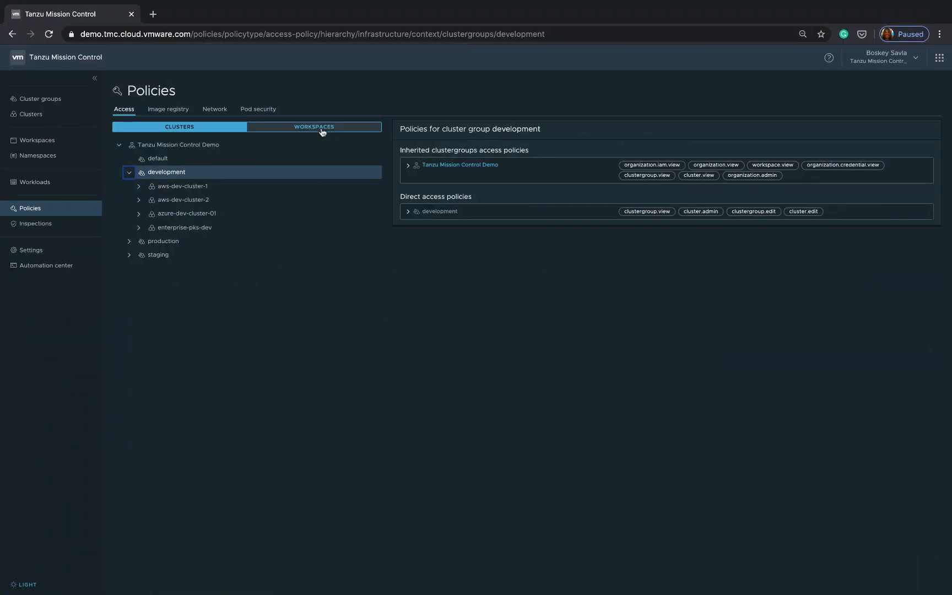
View policies by workspaces, expanding a-bank-financial-fitness-dev and acme-fitness-dev-staging to list their namespaces
click(313, 127)
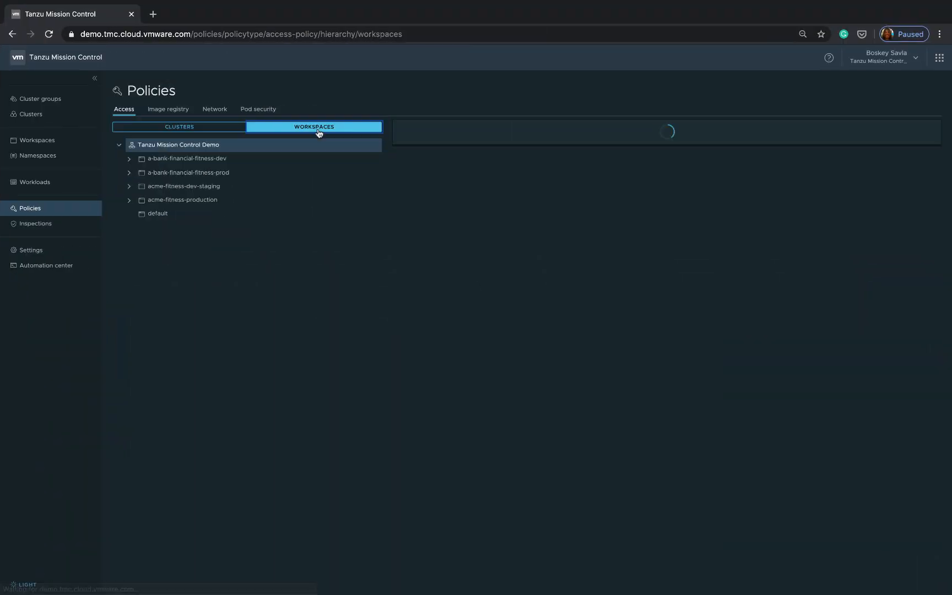
click(129, 159)
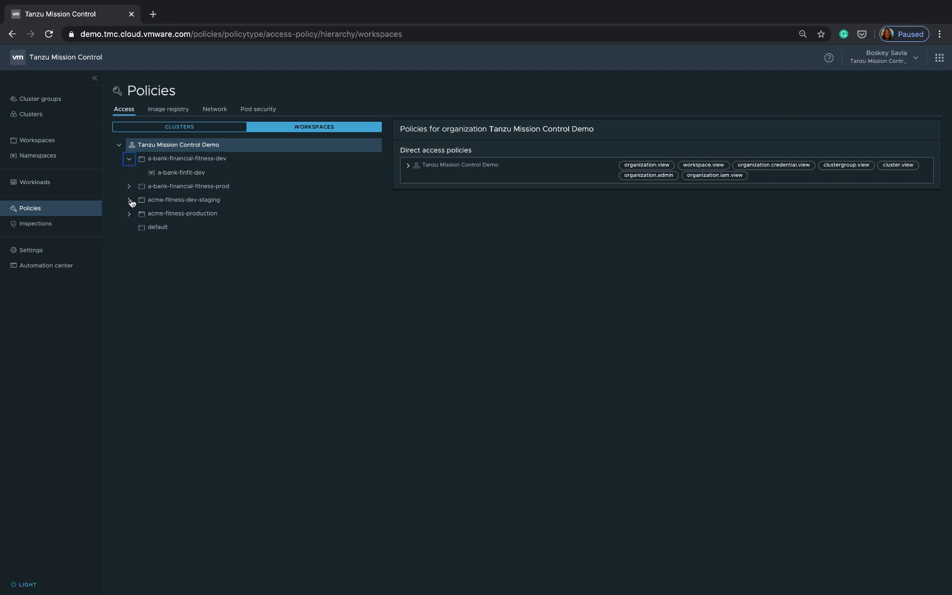
click(128, 200)
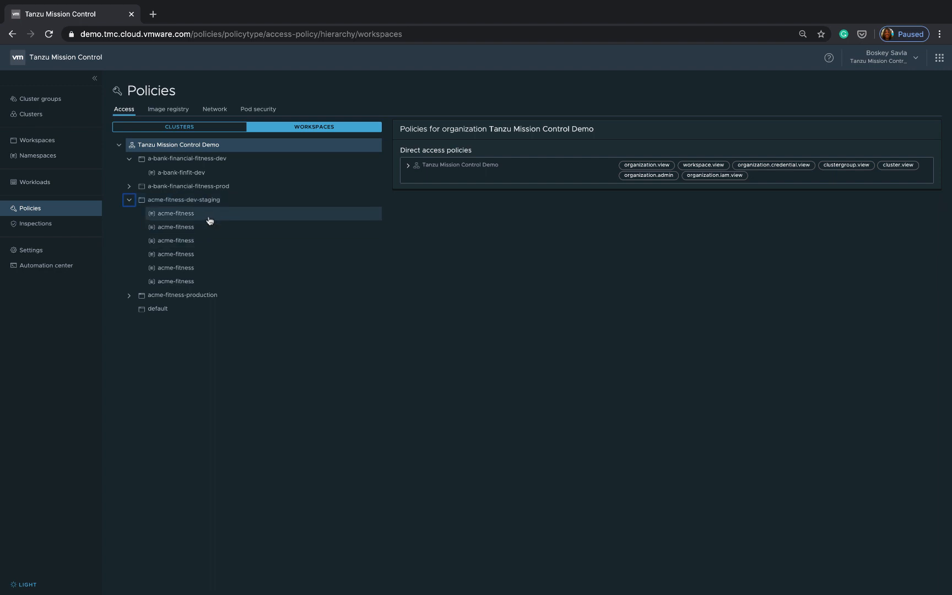
mouse_move(449, 244)
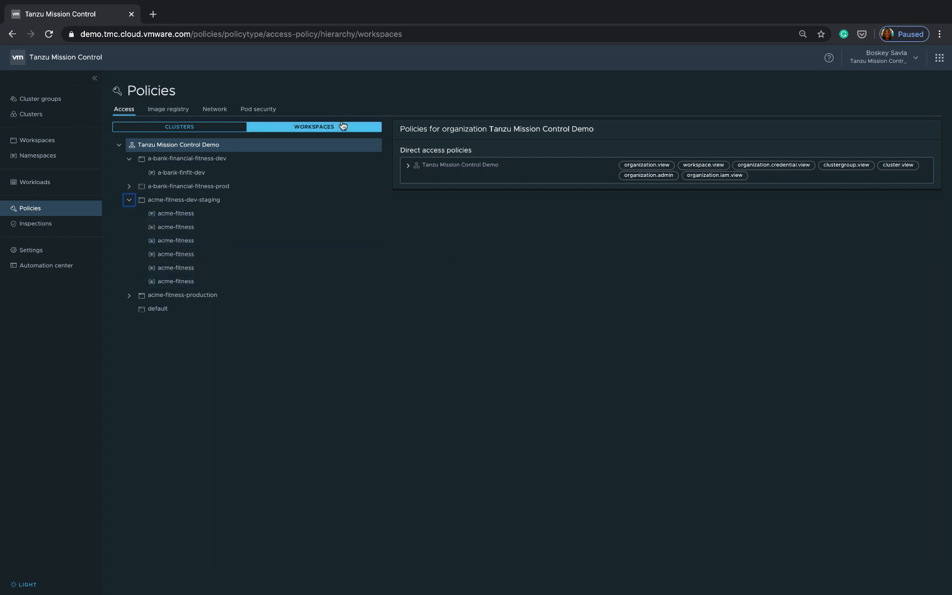
mouse_move(338, 228)
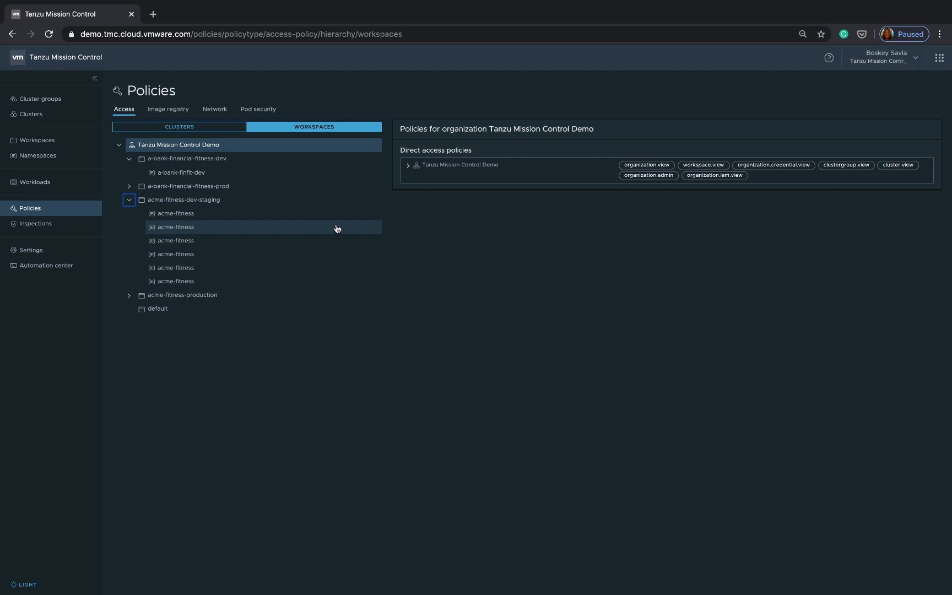